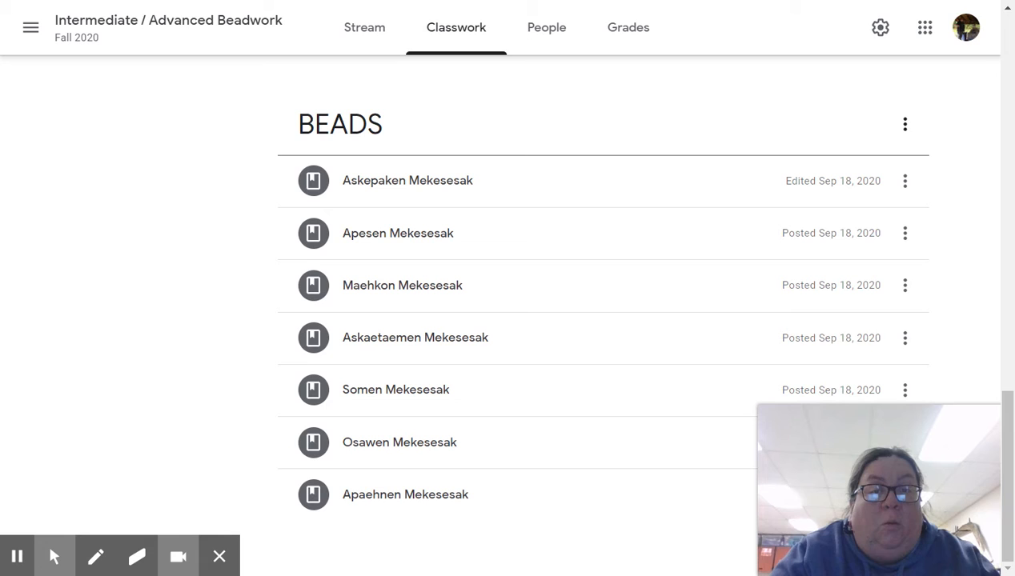
mouse_move(398, 233)
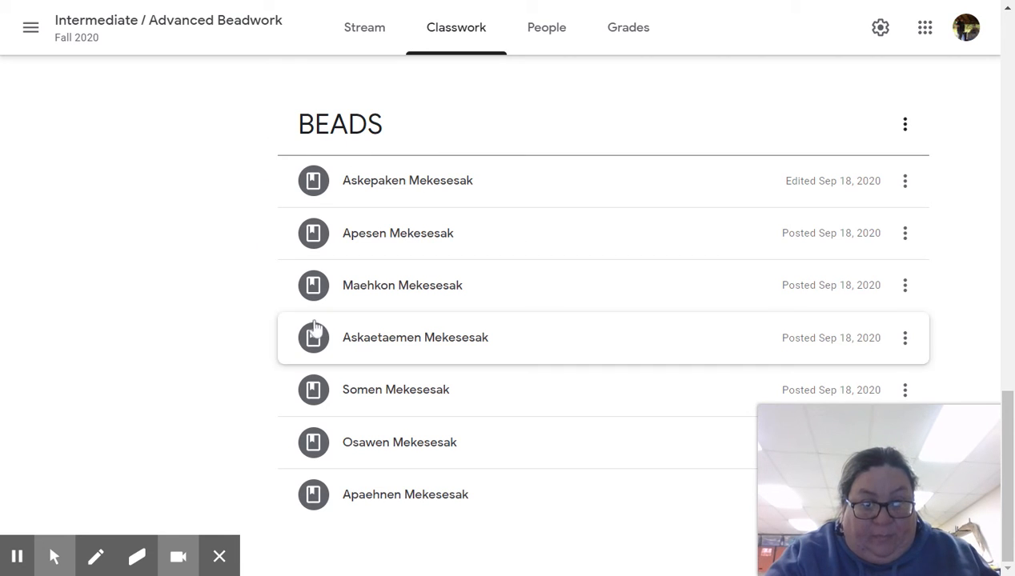
mouse_move(512, 213)
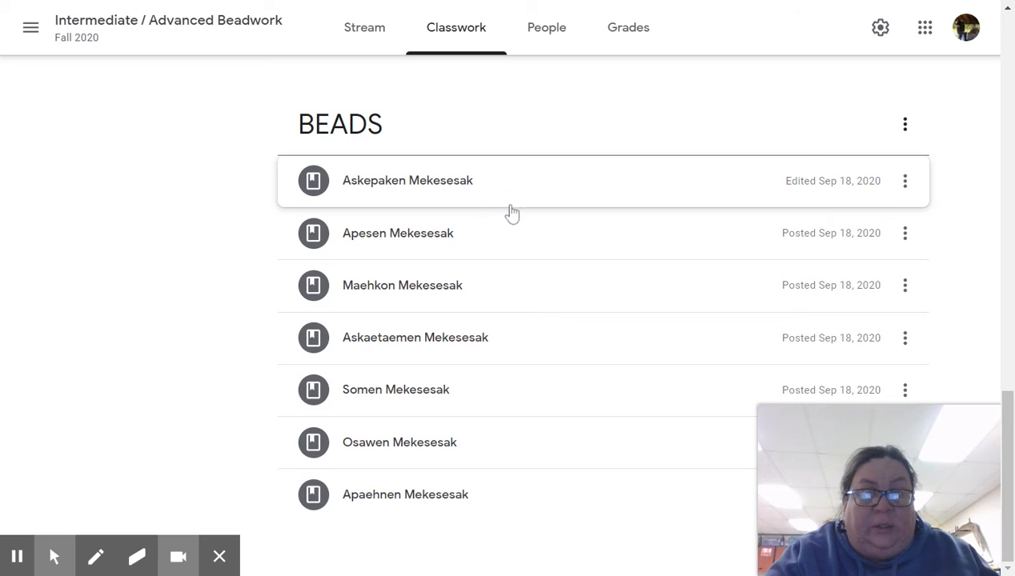
mouse_move(496, 347)
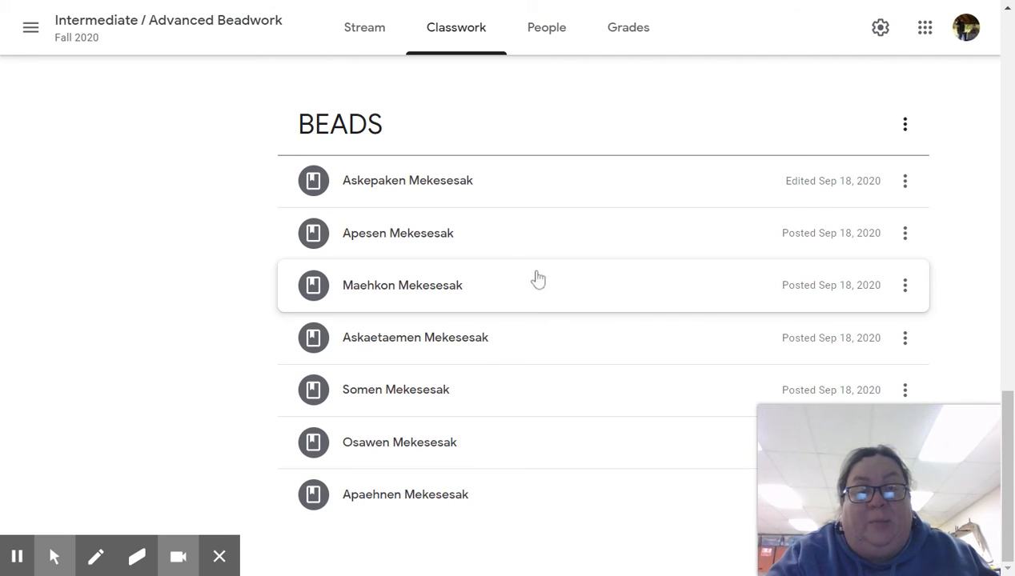
mouse_move(504, 240)
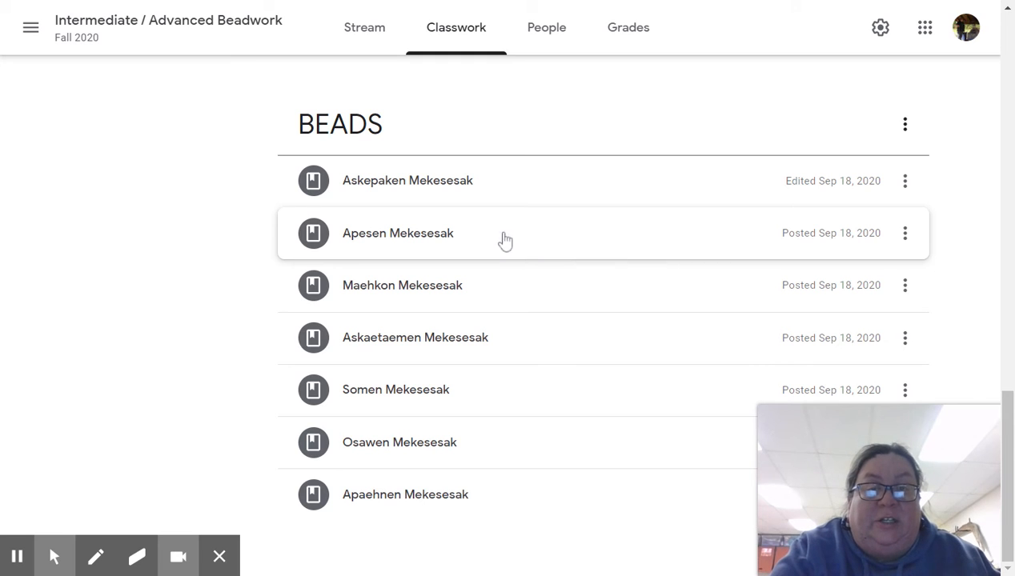
mouse_move(393, 191)
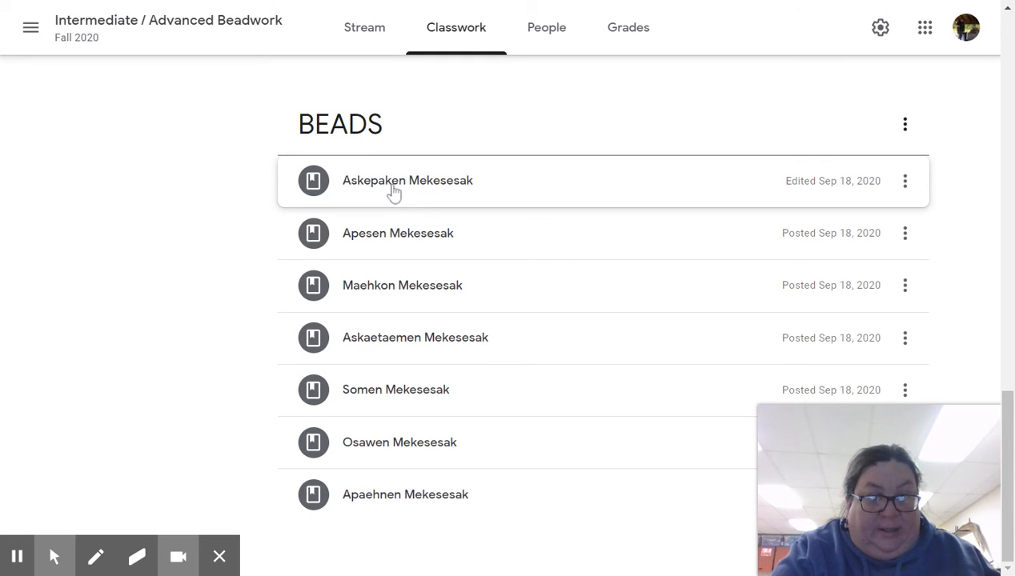
Expand 'Askepaken Mekesesak' under BEADS to reveal the GREEN BEADS Slides attachment.
click(407, 180)
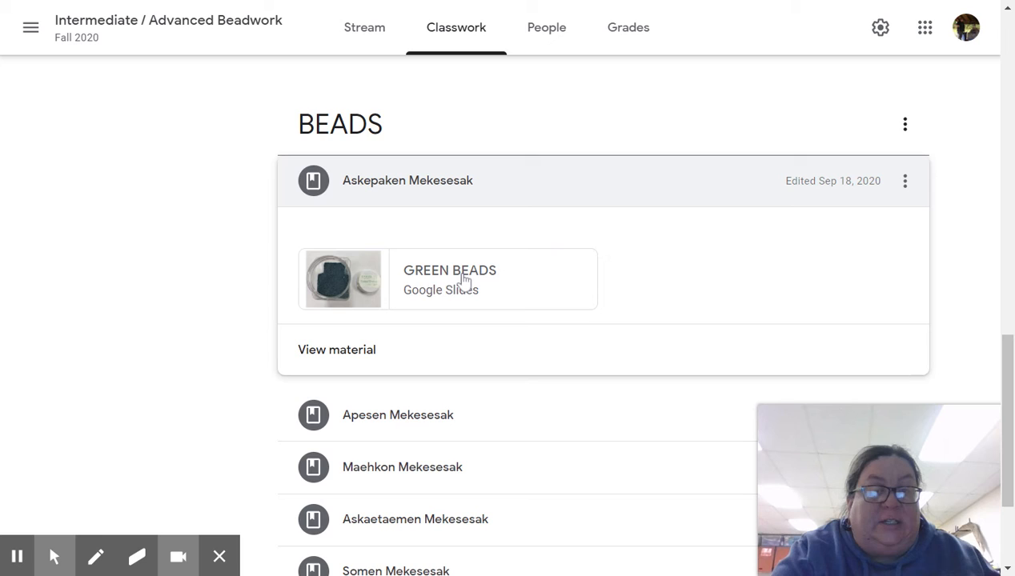
mouse_move(396, 281)
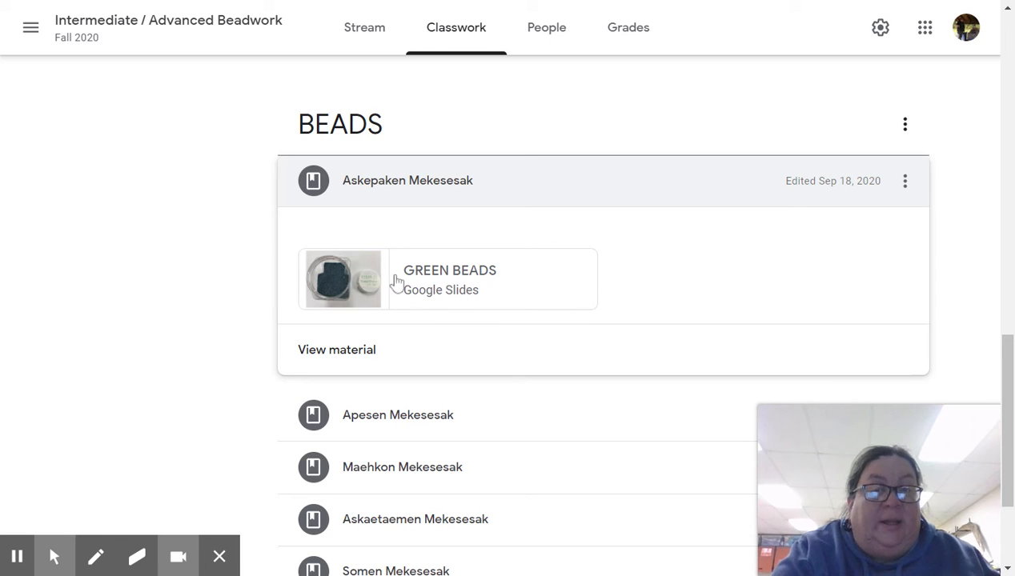